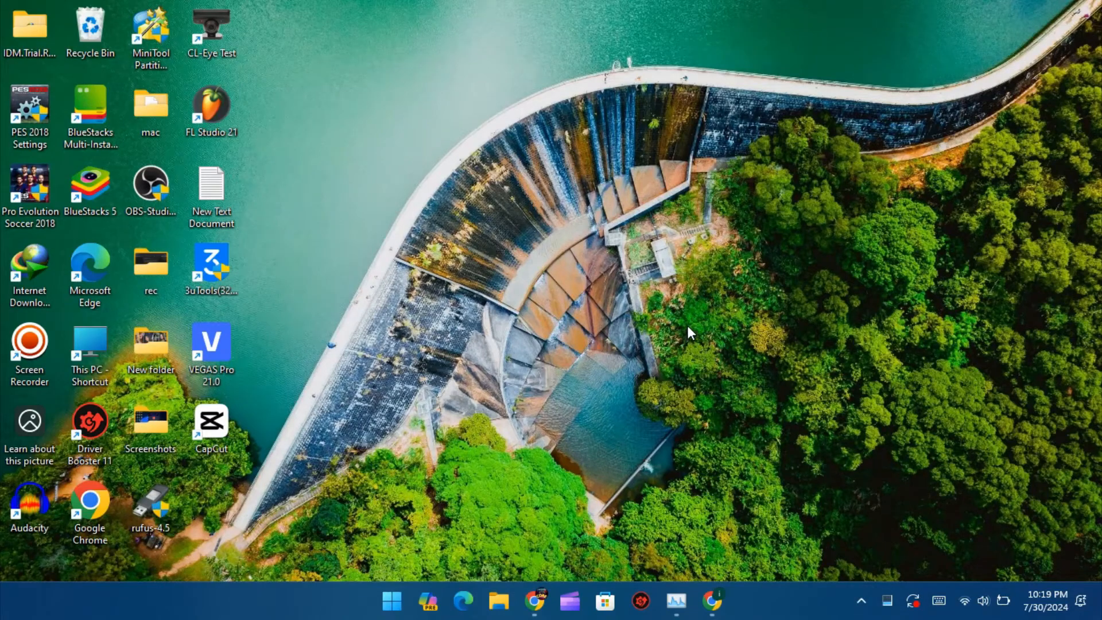
mouse_move(860, 587)
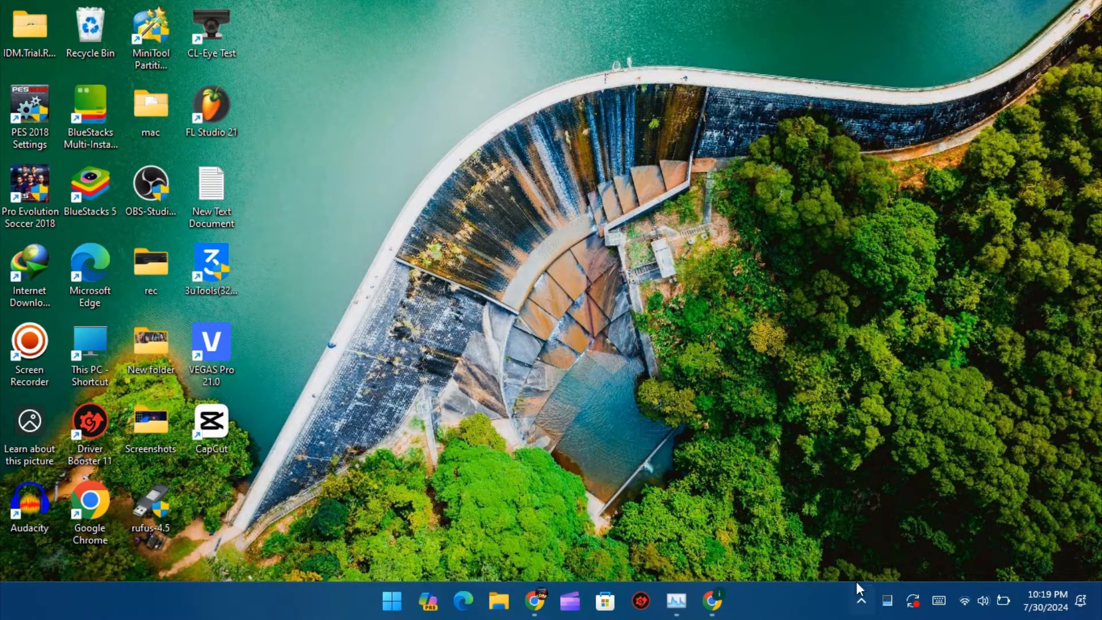
Step: Launch PES 2018 Settings and dismiss the Denuvo driver error it shows
click(859, 600)
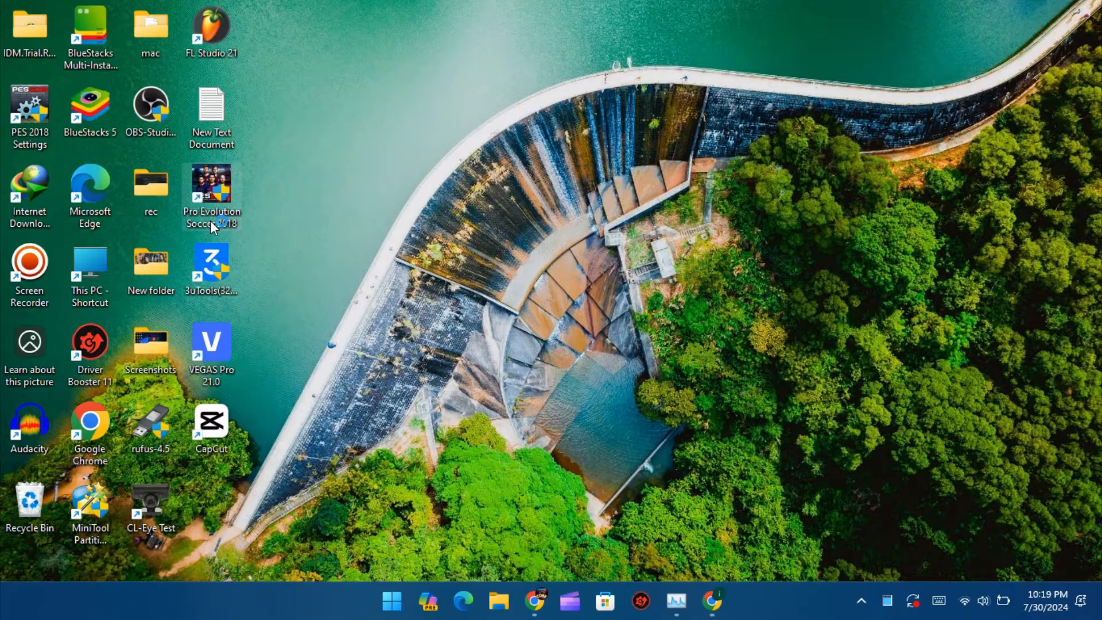
mouse_move(457, 348)
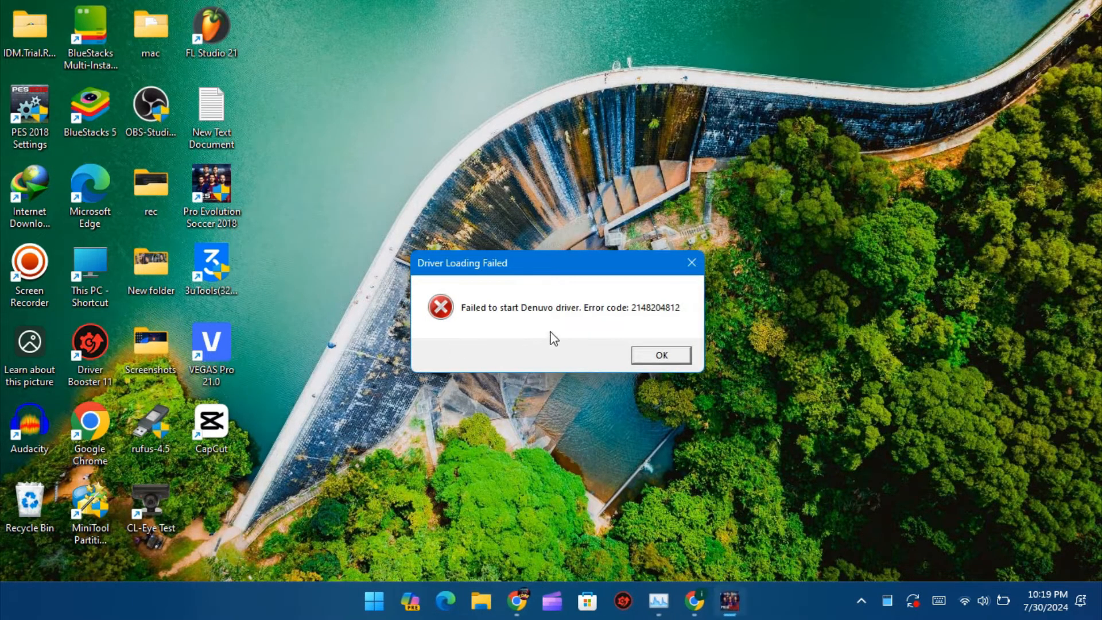
mouse_move(527, 311)
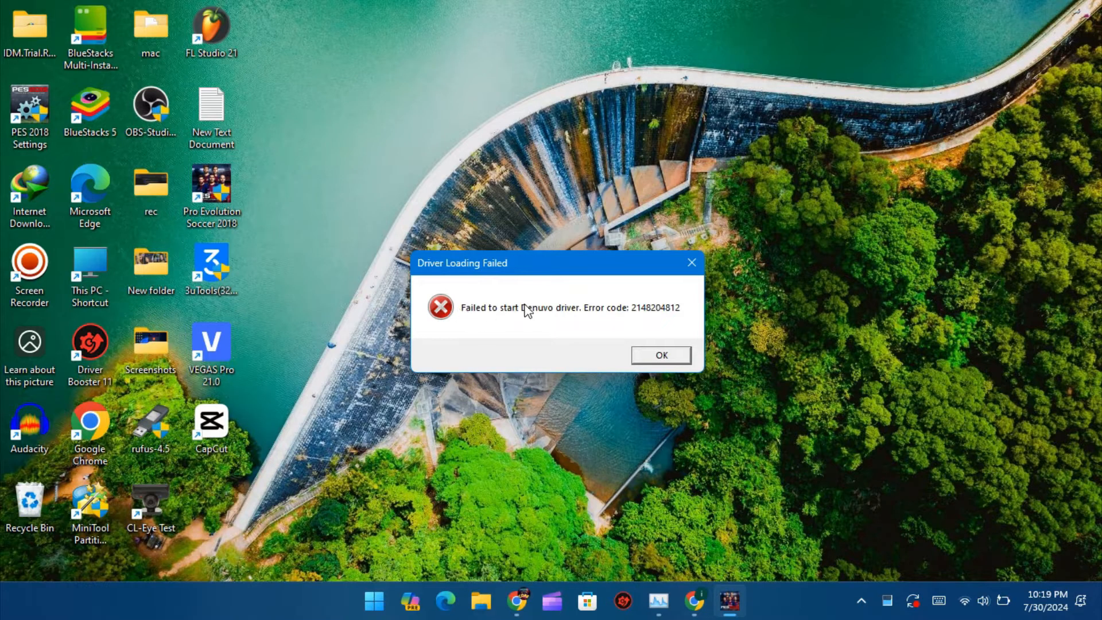
mouse_move(682, 317)
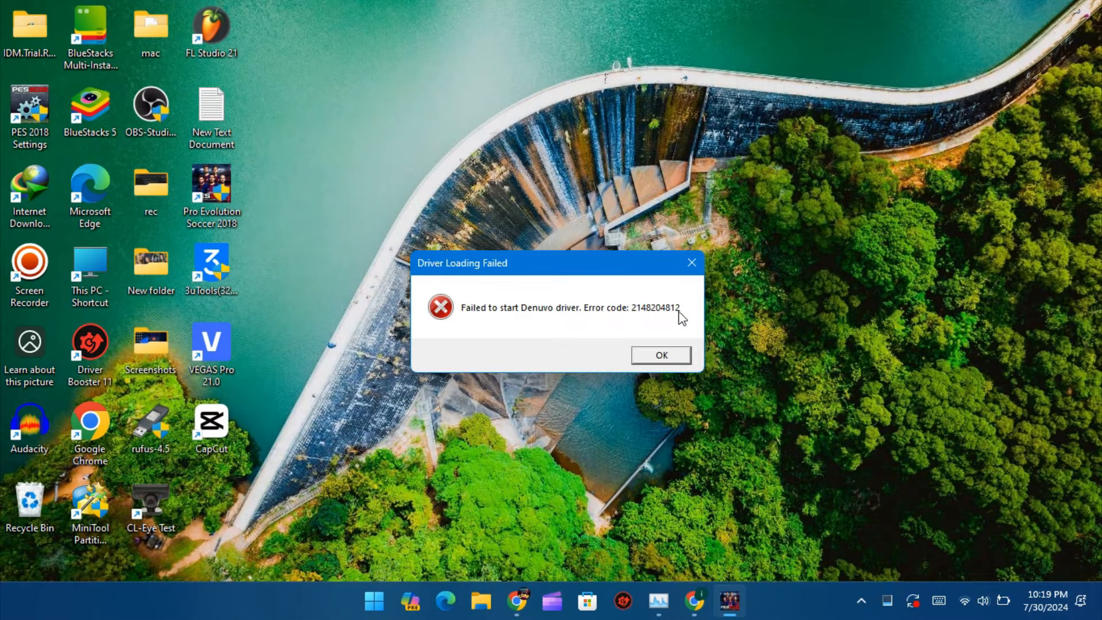
click(658, 355)
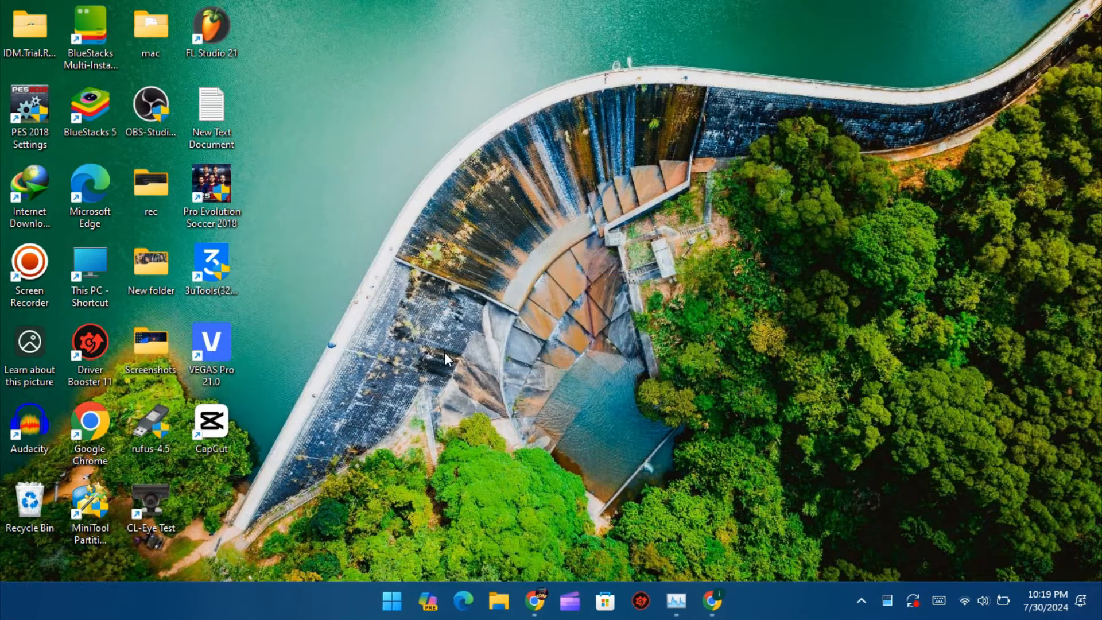
click(30, 113)
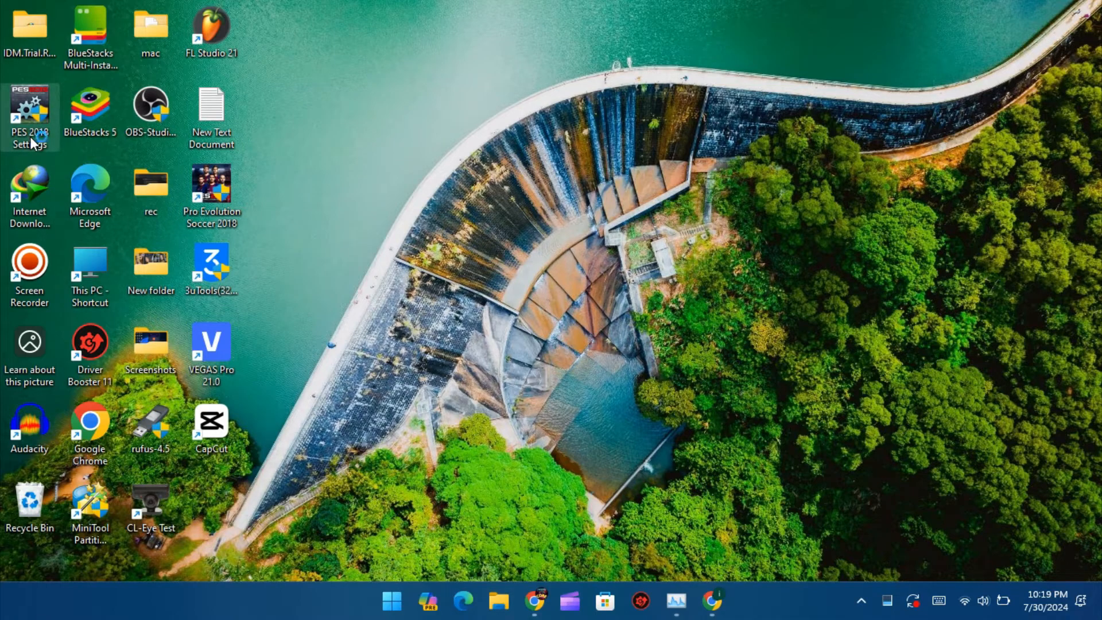
double_click(30, 113)
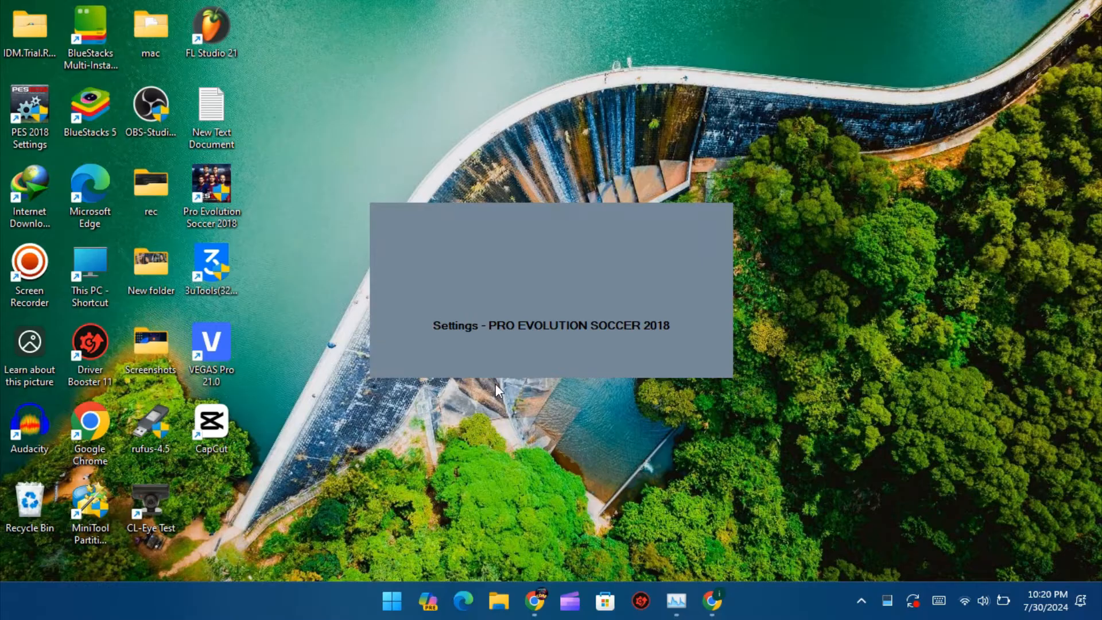
mouse_move(498, 372)
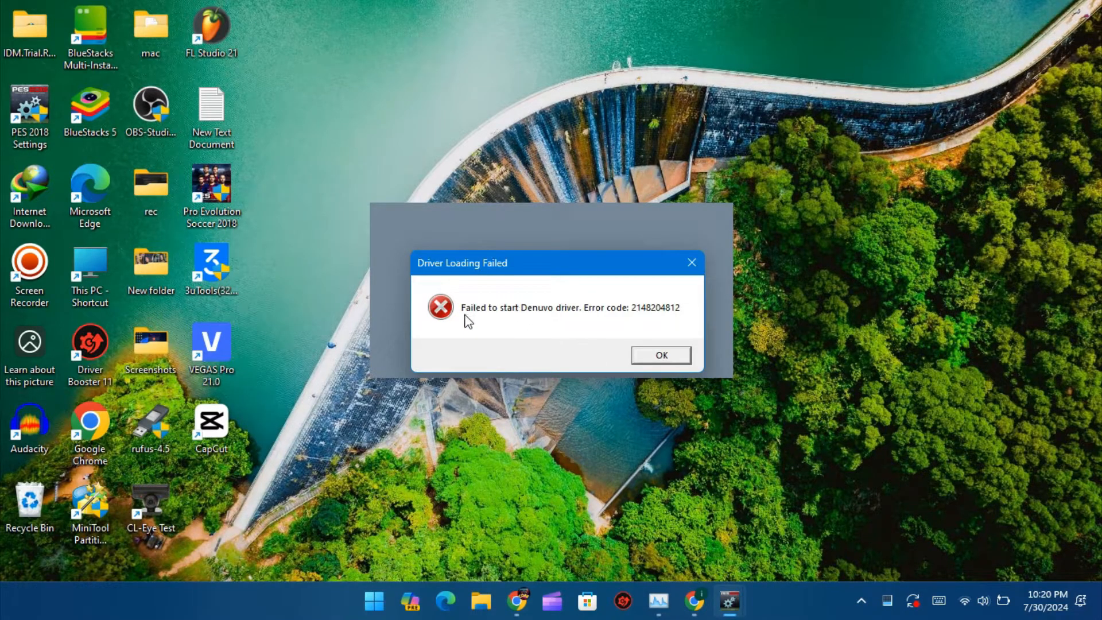
click(659, 355)
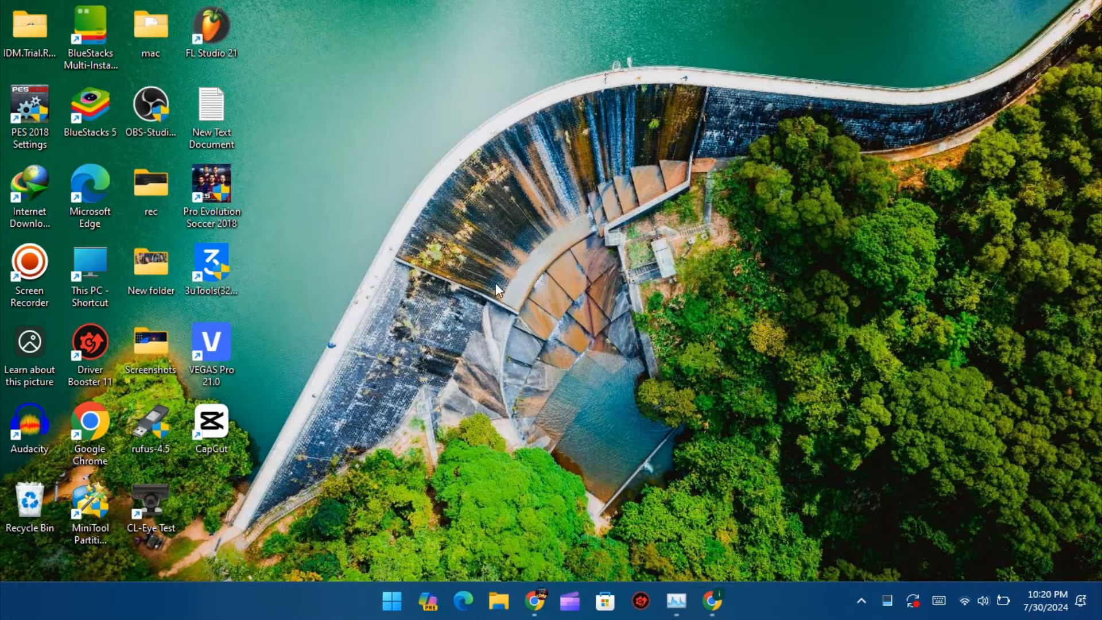
Step: Open the file location of the Pro Evolution Soccer 2018 shortcut in File Explorer
right_click(211, 189)
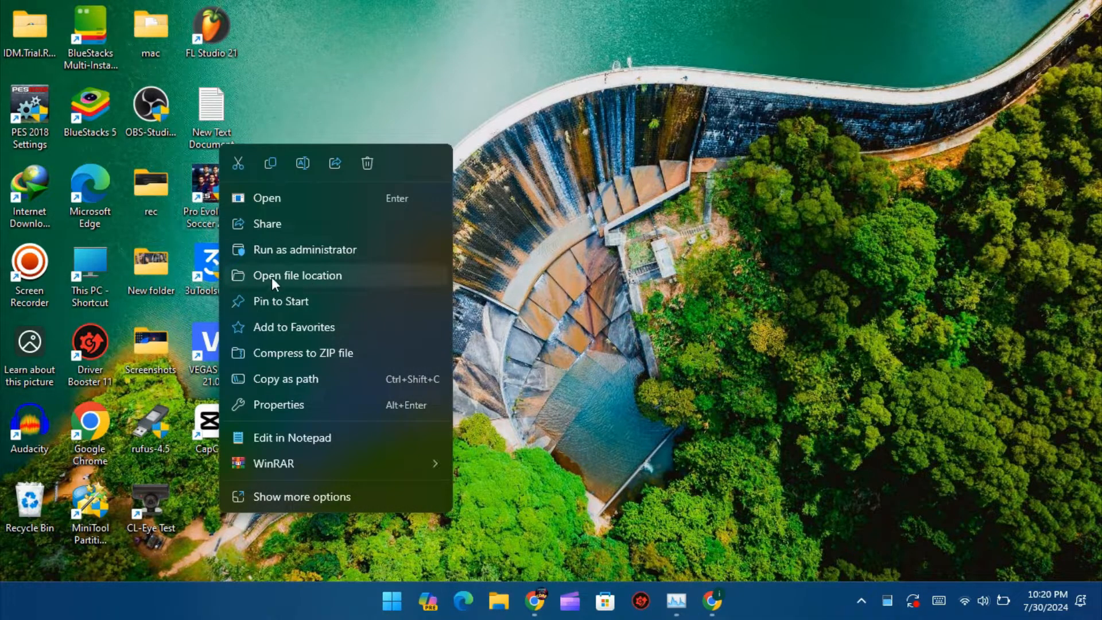
click(299, 274)
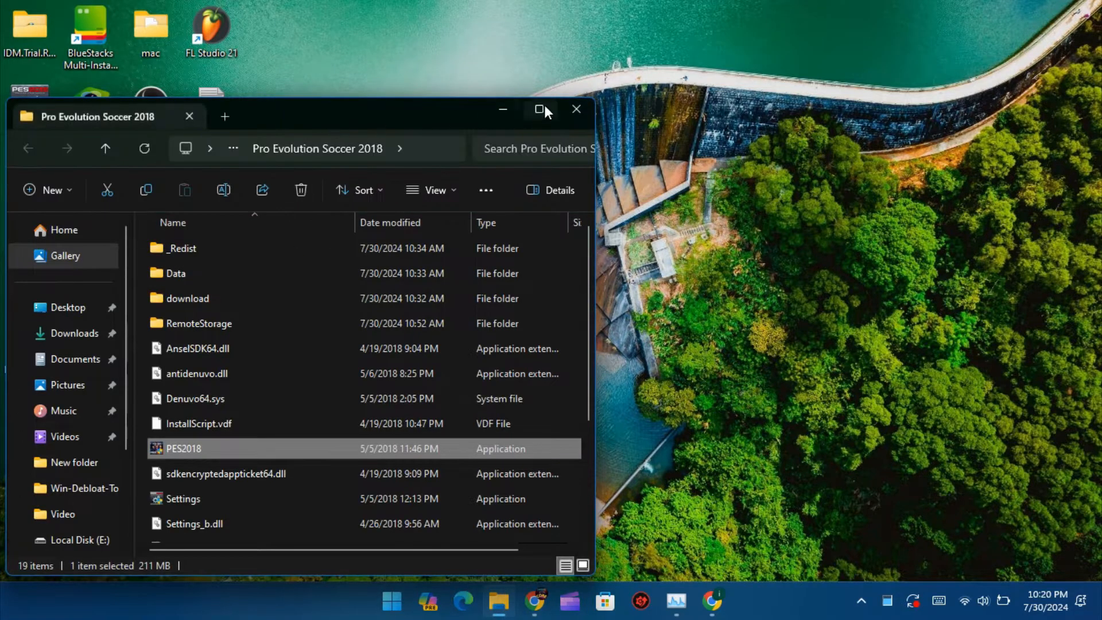
Step: Show the game folder as large icons and delete winmm.dll from it
click(539, 111)
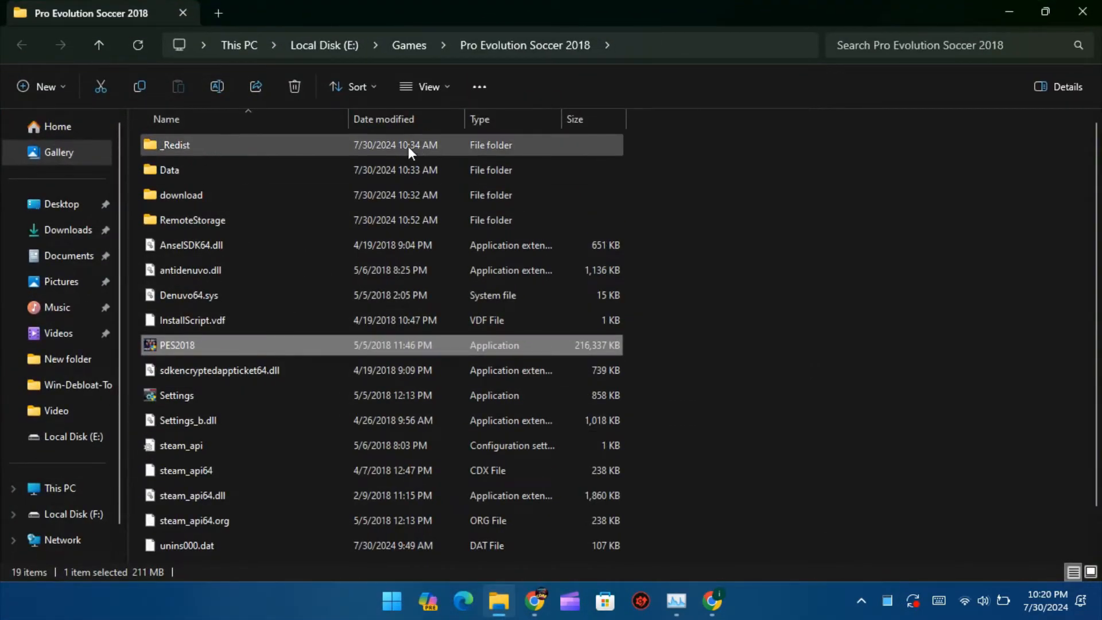
click(425, 86)
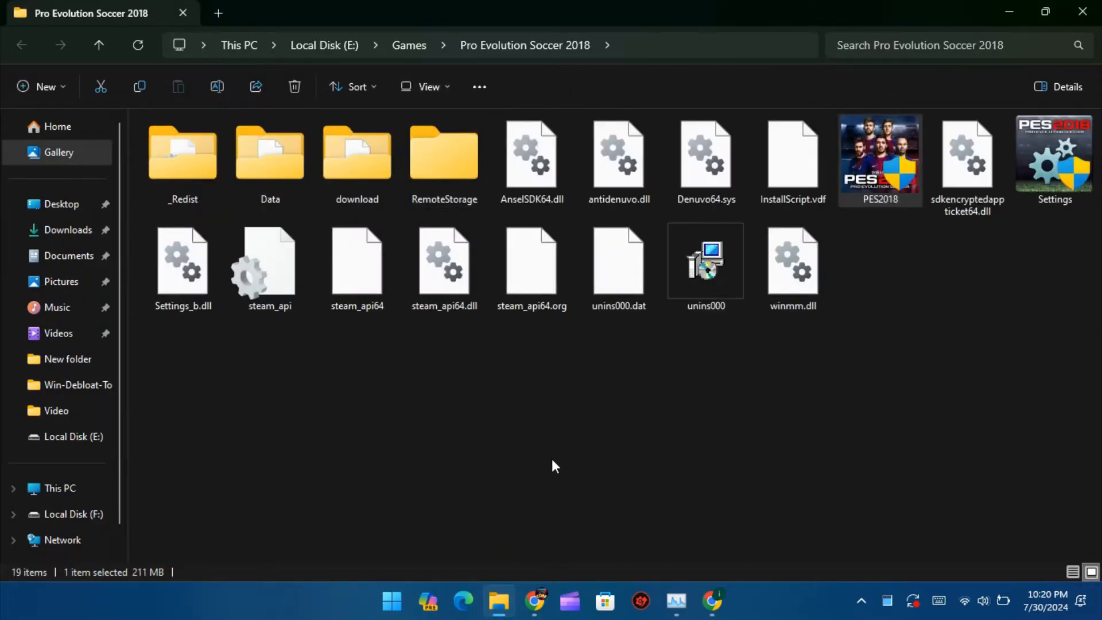
click(793, 267)
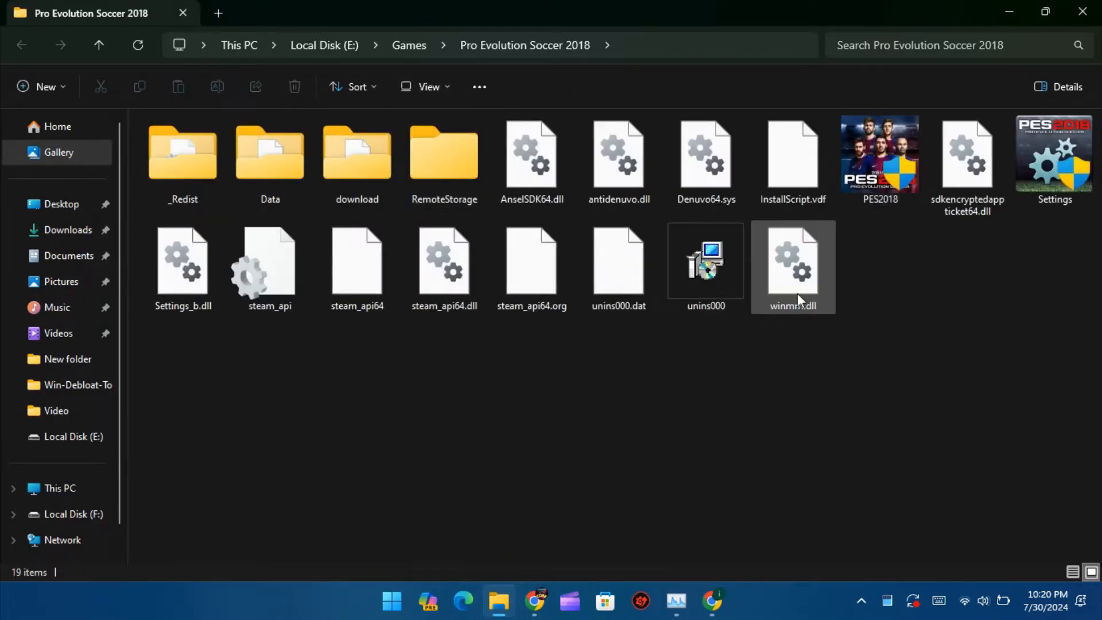
click(792, 264)
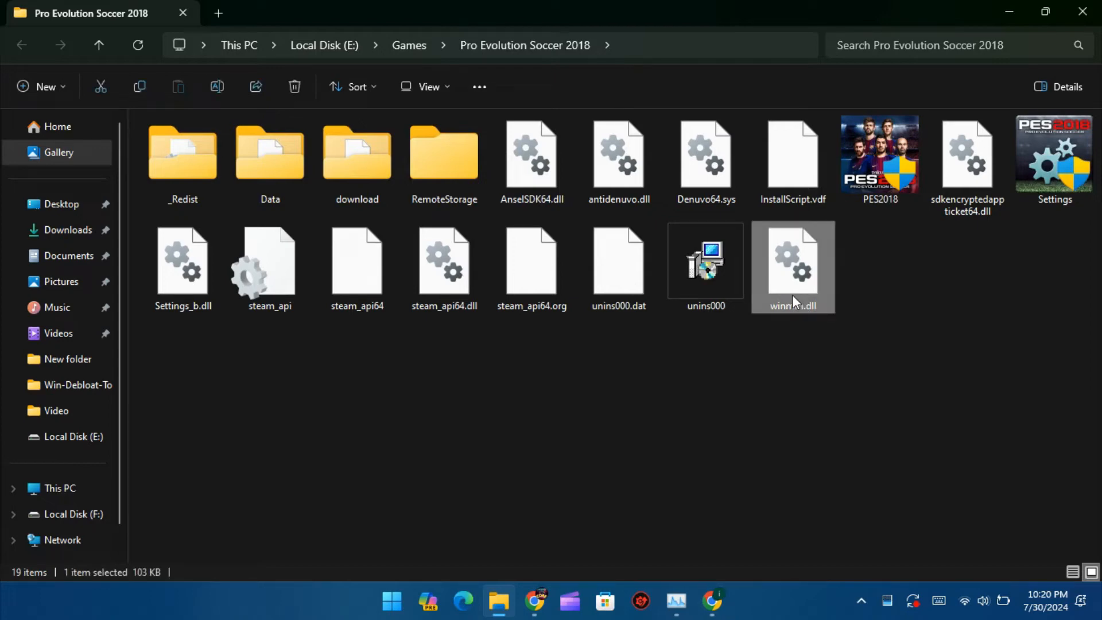
right_click(793, 267)
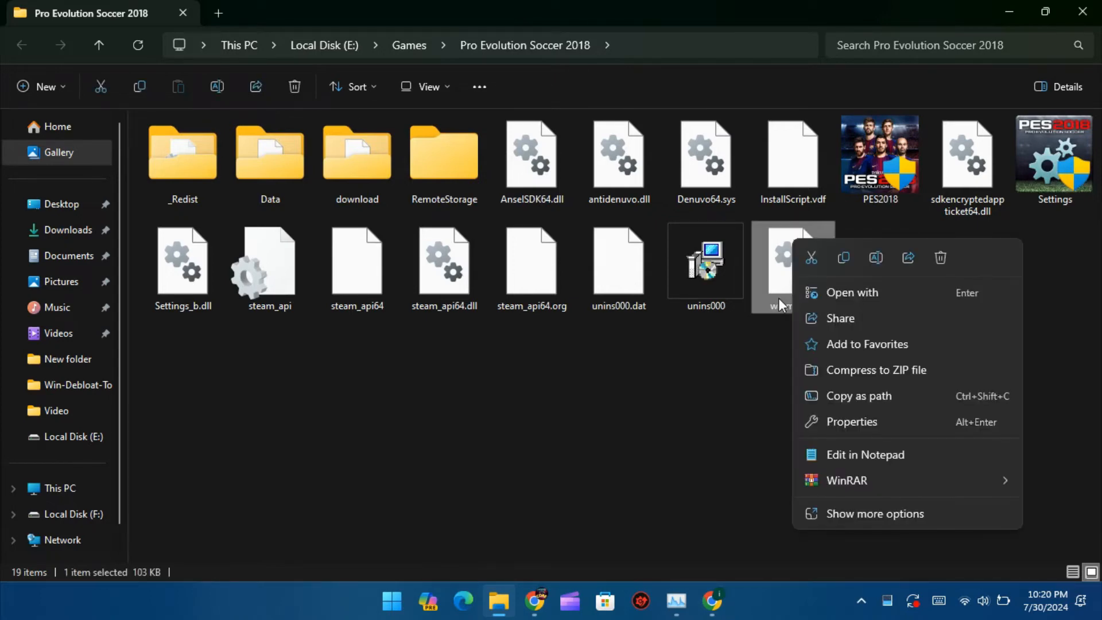
mouse_move(912, 245)
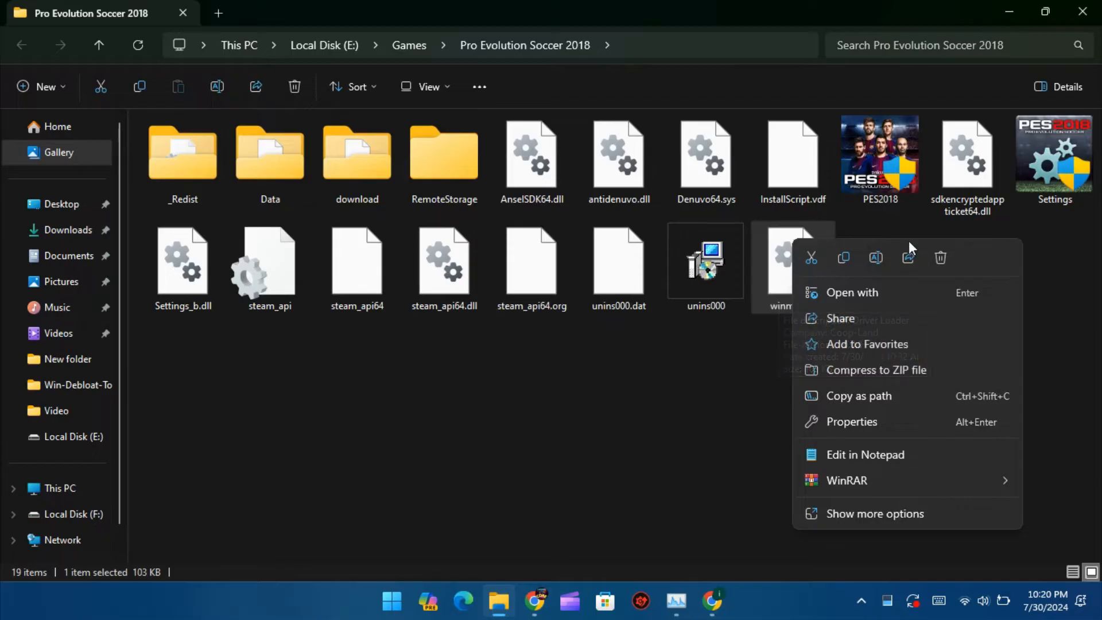
click(944, 265)
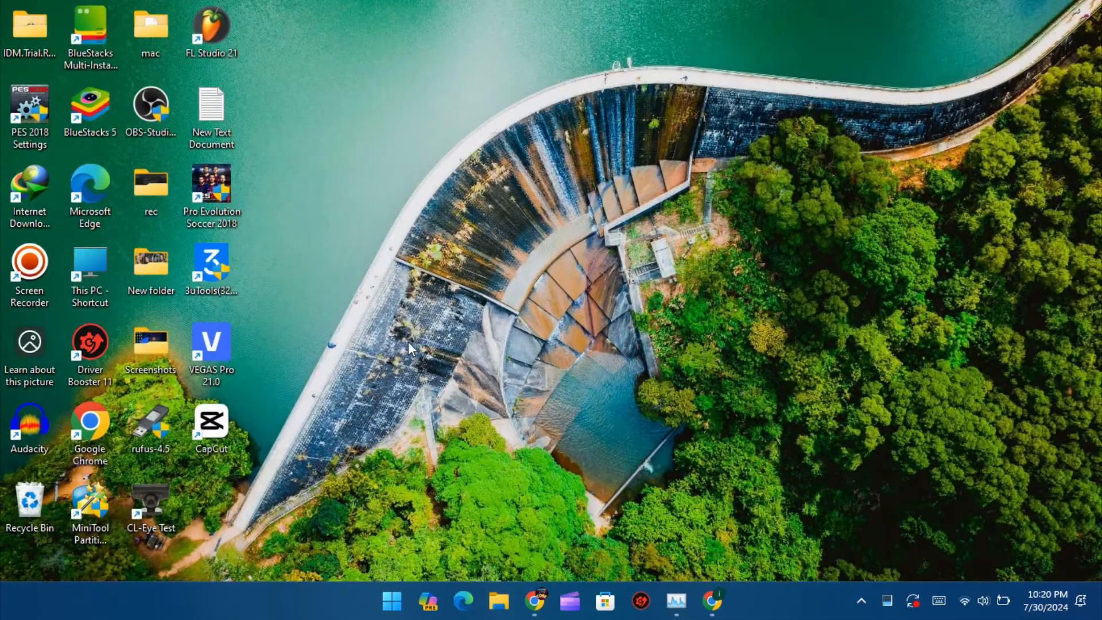
mouse_move(4, 138)
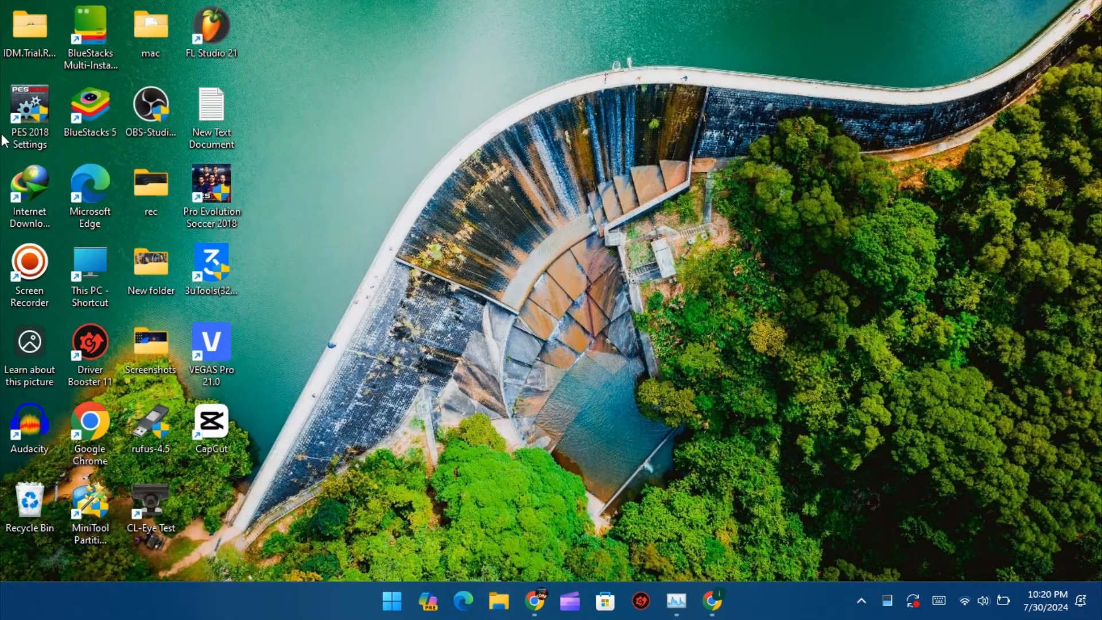
double_click(29, 112)
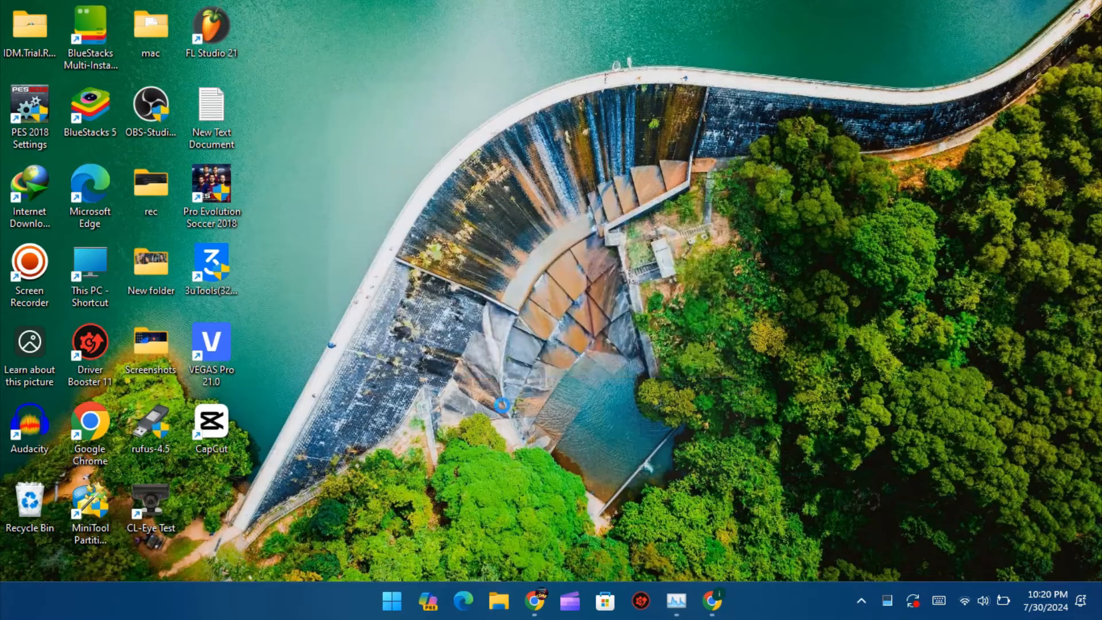
Step: Launch PES 2018 Settings error-free and view its Audio and Online pages
double_click(30, 113)
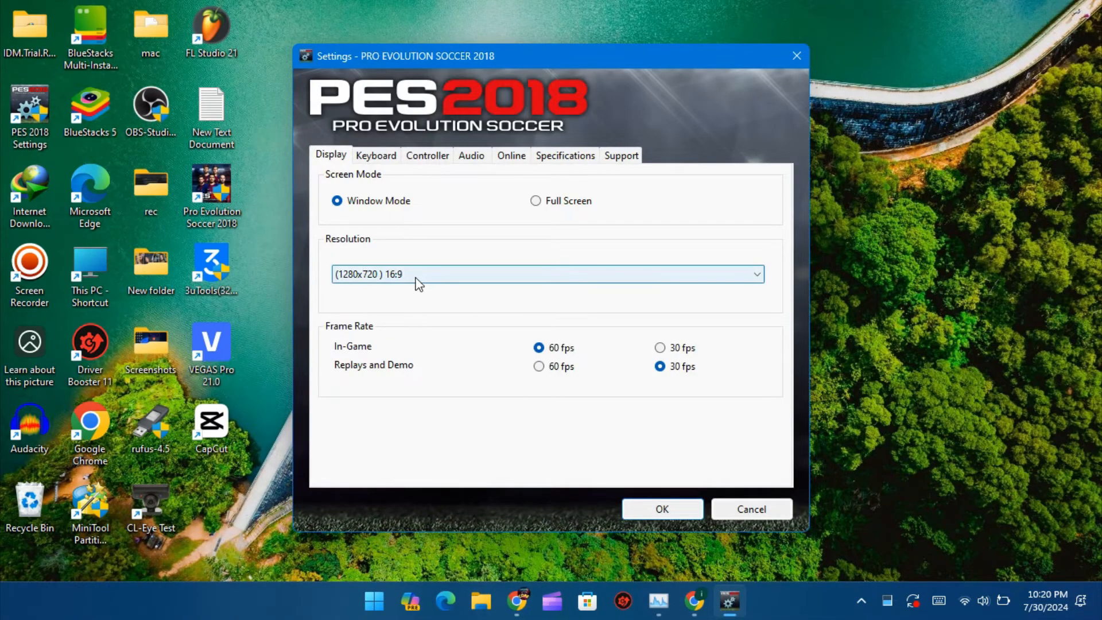
click(472, 155)
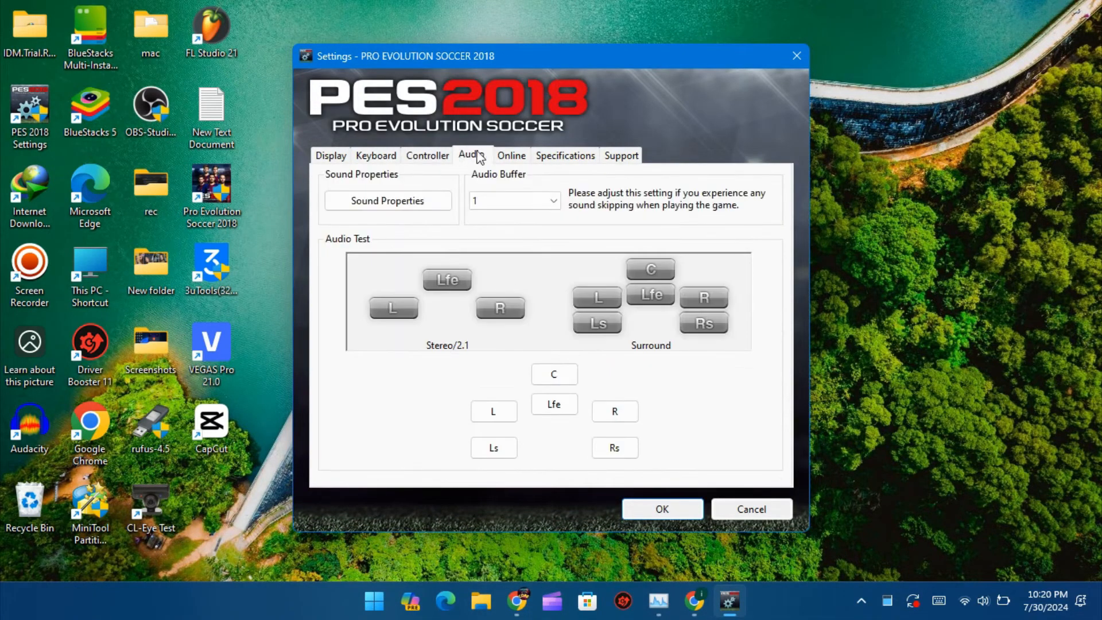
click(511, 155)
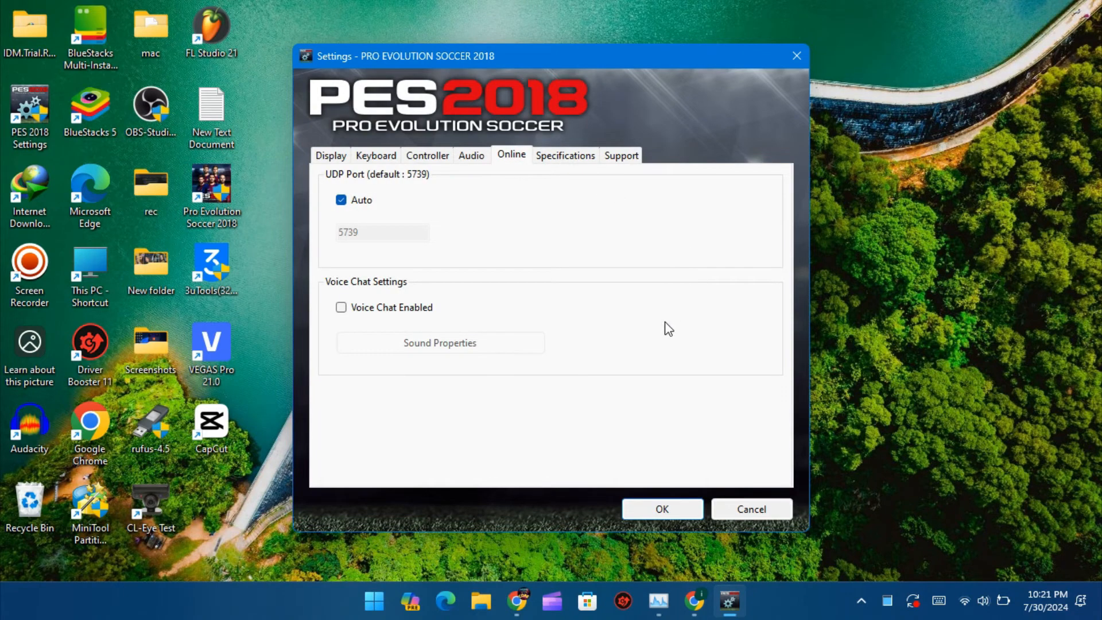
mouse_move(668, 394)
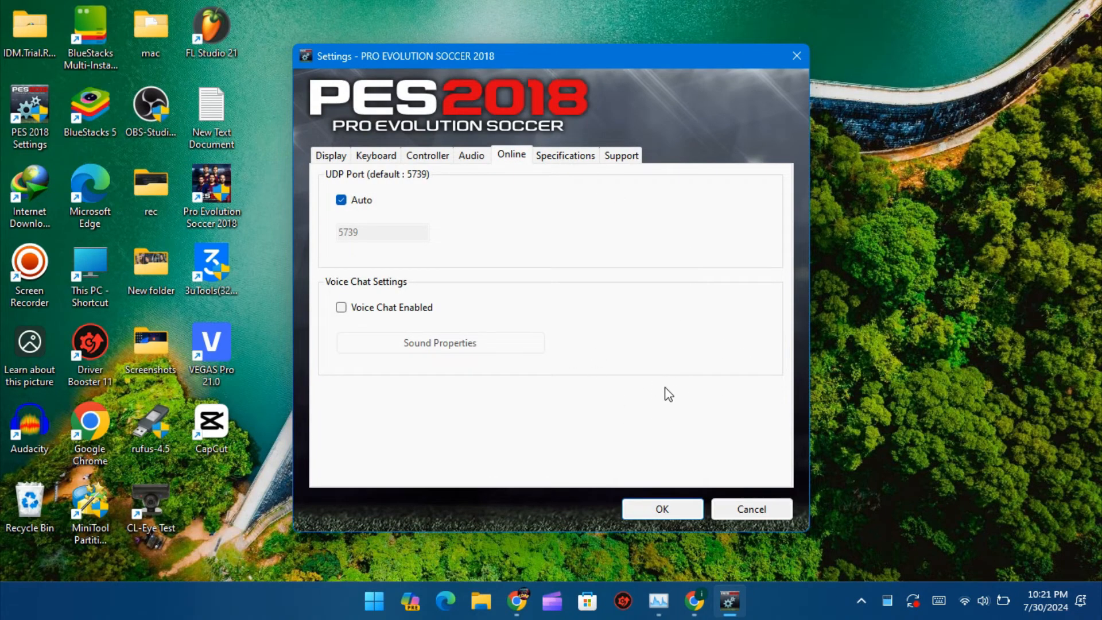